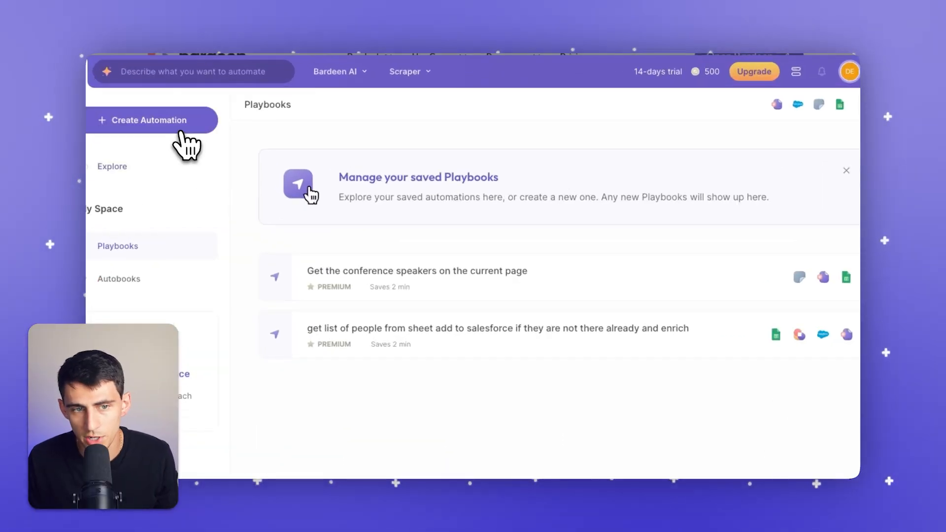
{"action": "left_click", "coordinate": [150, 121]}
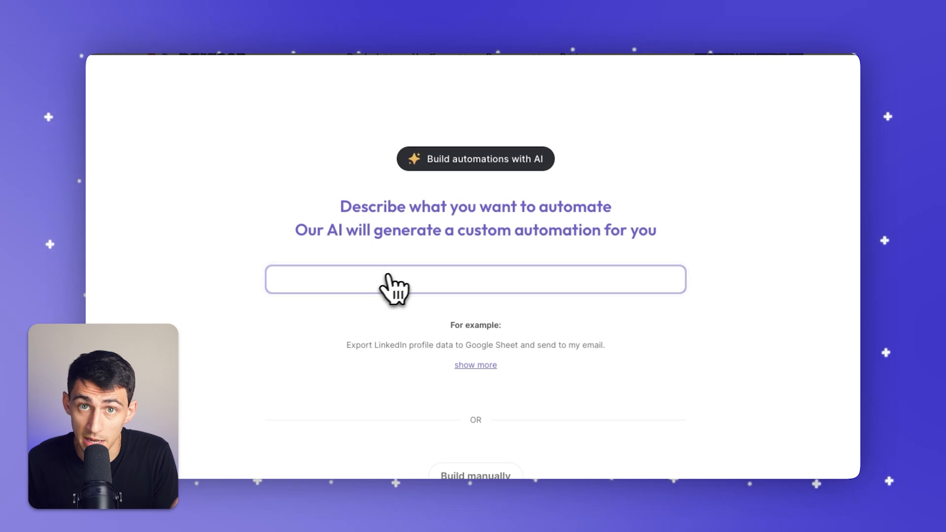
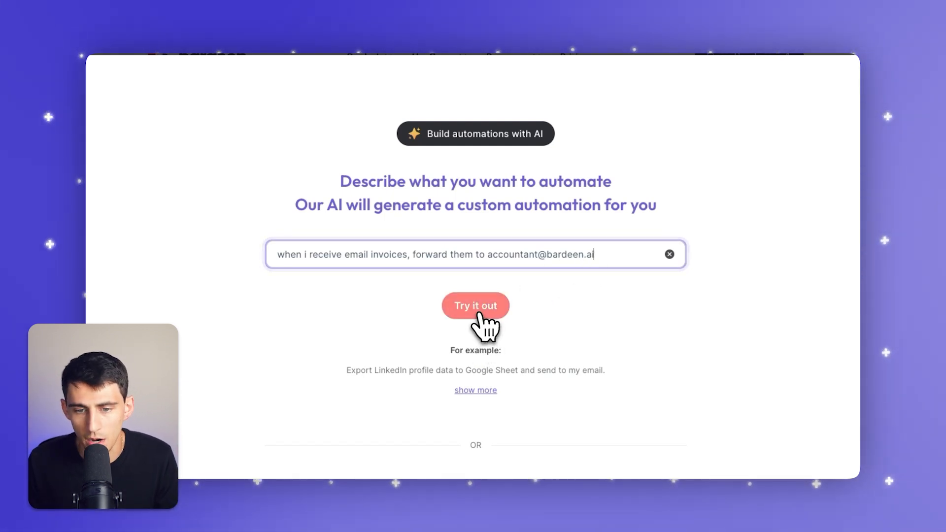
- Generate the invoice-forwarding playbook and test its email trigger and forward step
{"action": "left_click", "coordinate": [475, 305]}
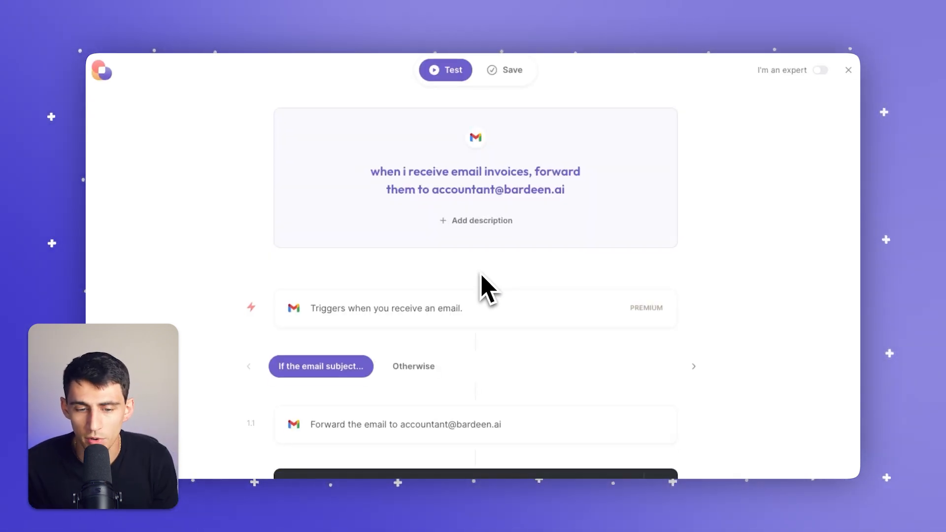
{"action": "scroll", "scroll_direction": "down", "scroll_amount": 3}
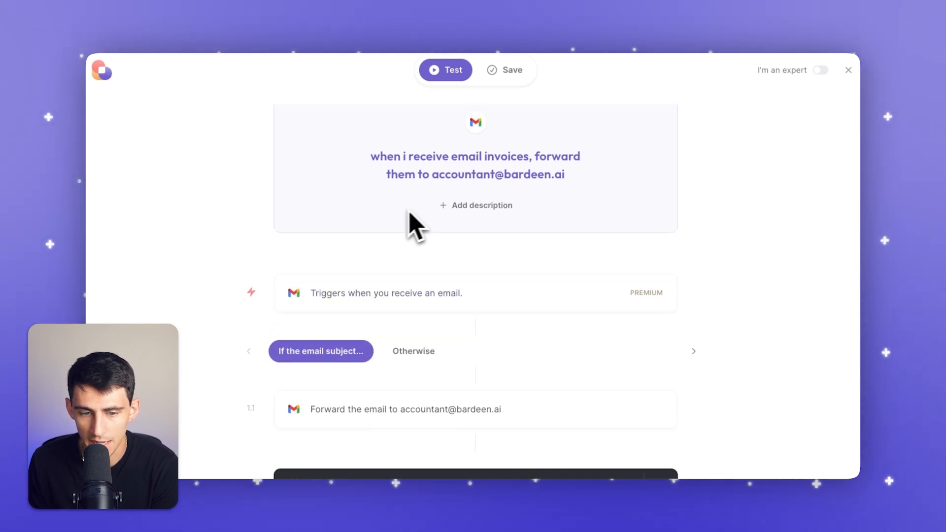
{"action": "left_click", "coordinate": [445, 70]}
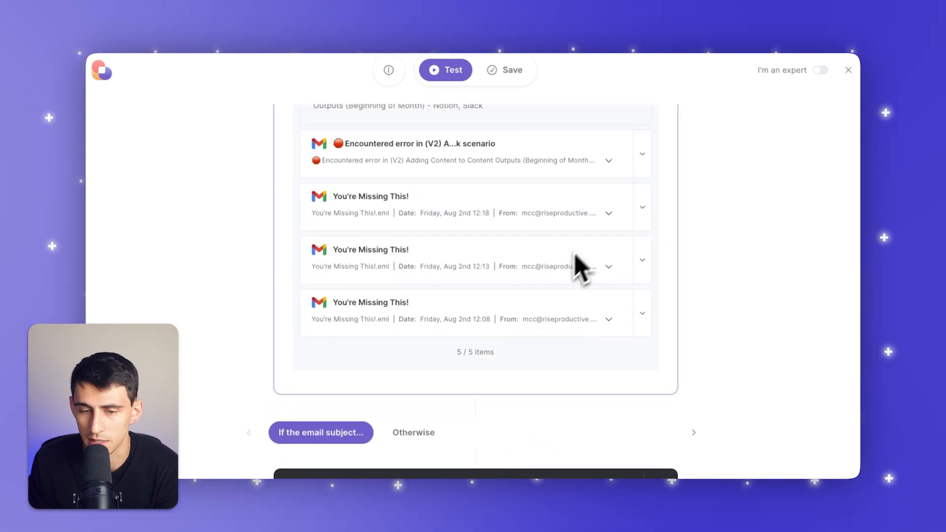
{"action": "left_click", "coordinate": [321, 173]}
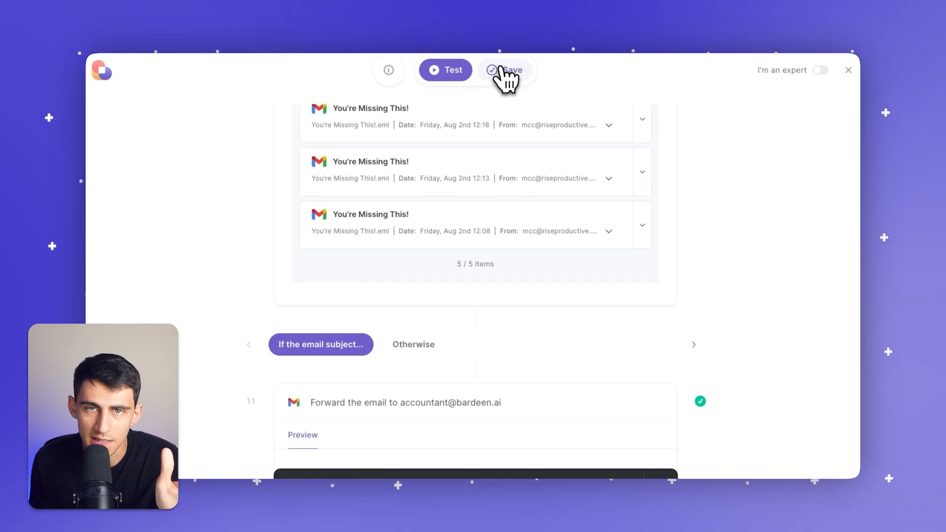
- Save the invoice forwarder and request adding missing sheet people to Salesforce, then enriching them
{"action": "left_click", "coordinate": [504, 70]}
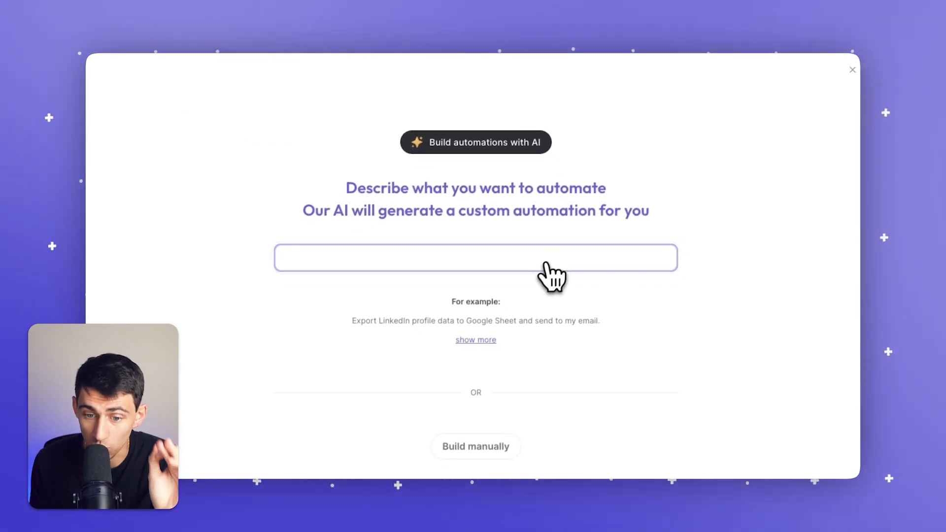
{"action": "type", "text": "get list of people from sheet add to salesforce if they are not there already and enrich"}
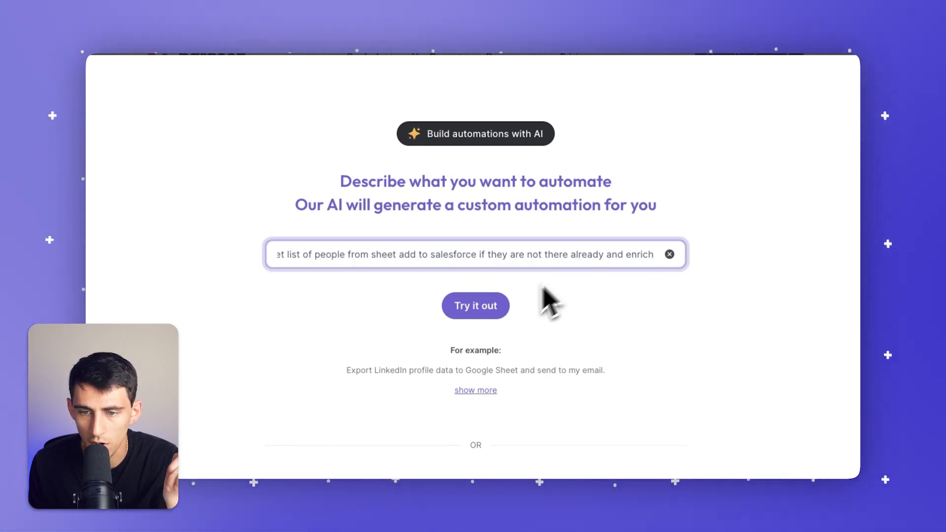
- Generate the Sheets-to-Salesforce enrichment playbook and inspect its Google Sheet step
{"action": "left_click", "coordinate": [475, 306]}
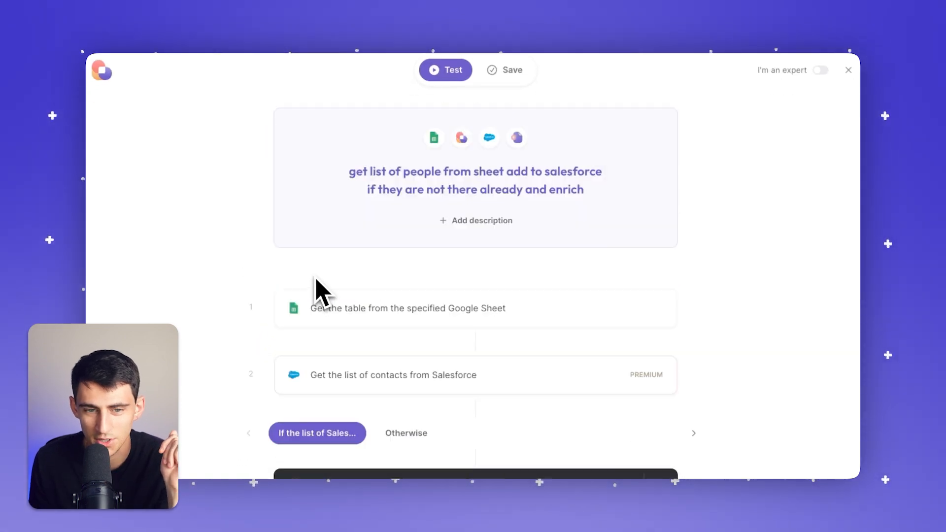
{"action": "mouse_move", "coordinate": [340, 264]}
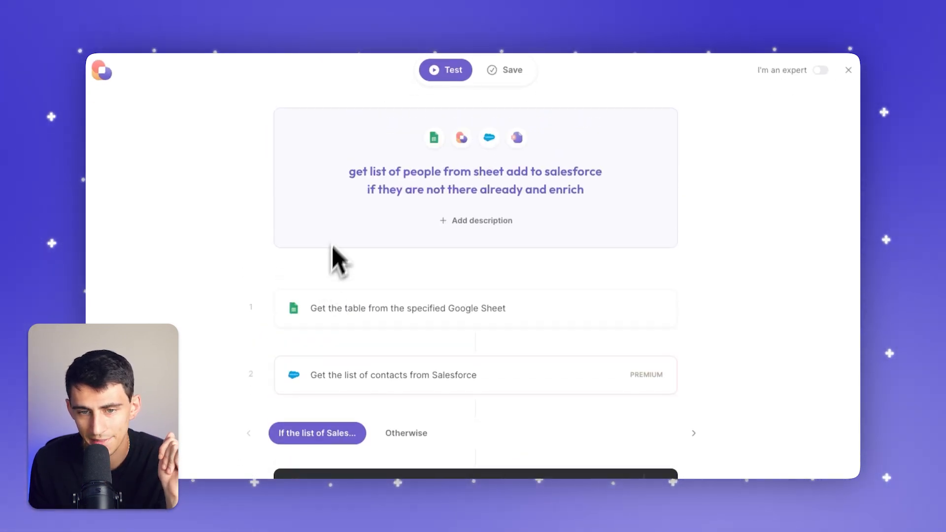
{"action": "scroll", "scroll_direction": "down", "scroll_amount": 3}
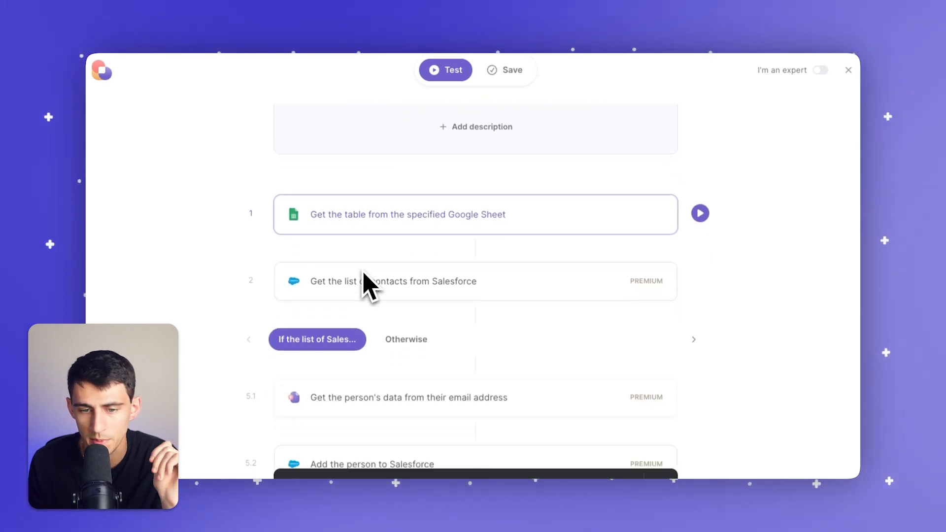
{"action": "left_click", "coordinate": [391, 281]}
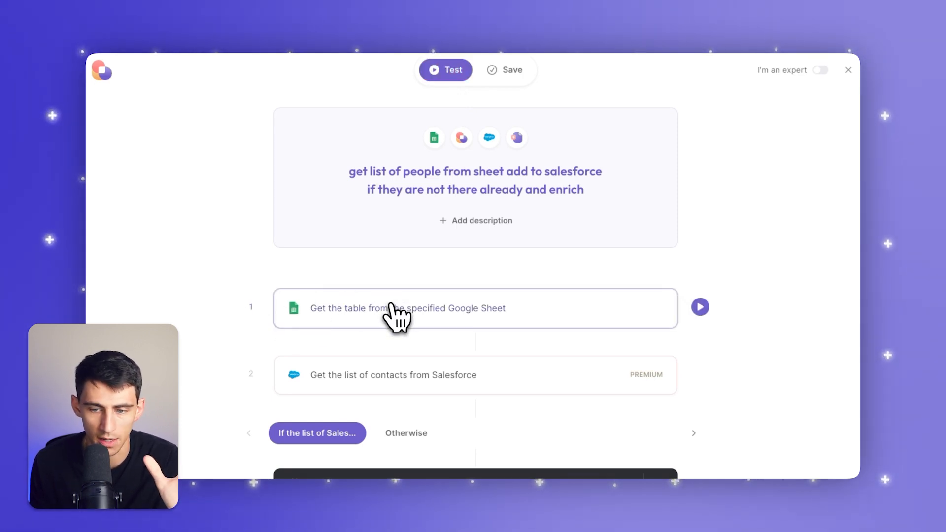
{"action": "left_click", "coordinate": [407, 309]}
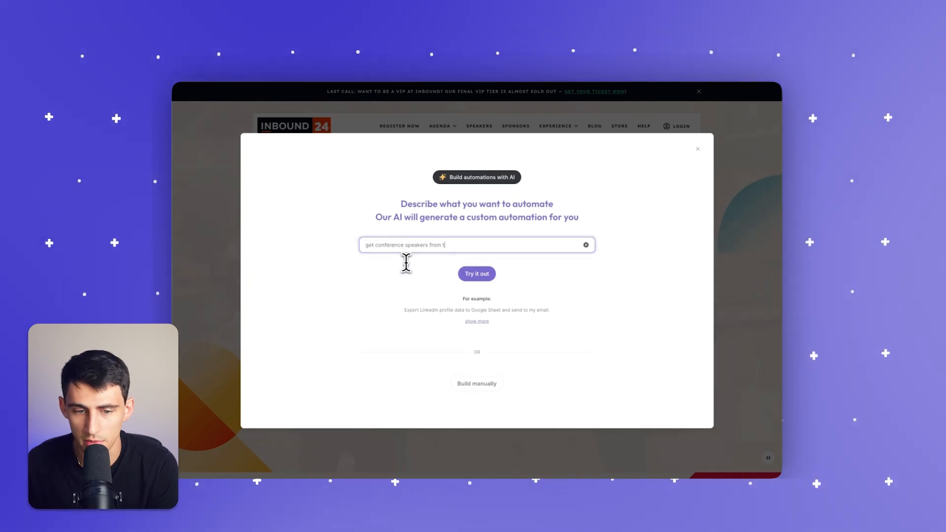
- Generate the 'Get the conference speakers on the current page' playbook and save it in My Playbooks
{"action": "left_click", "coordinate": [477, 273]}
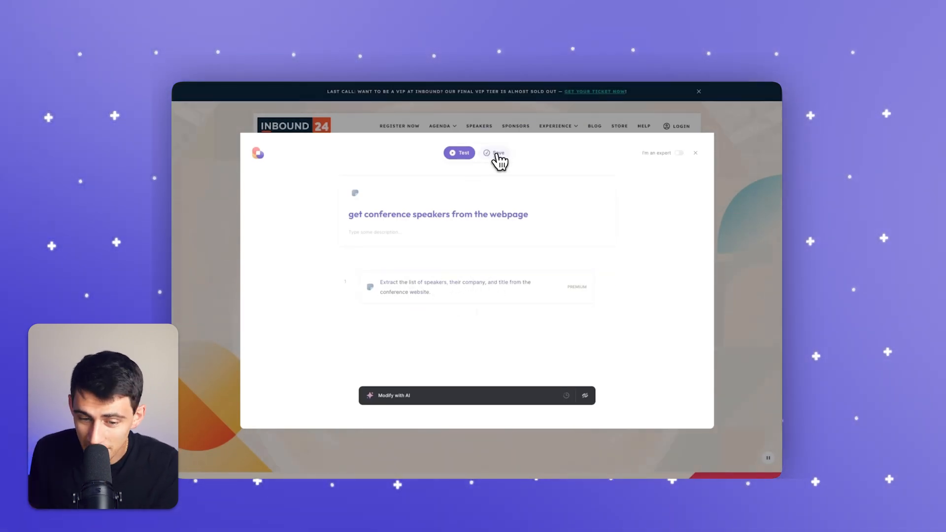
{"action": "left_click", "coordinate": [494, 153]}
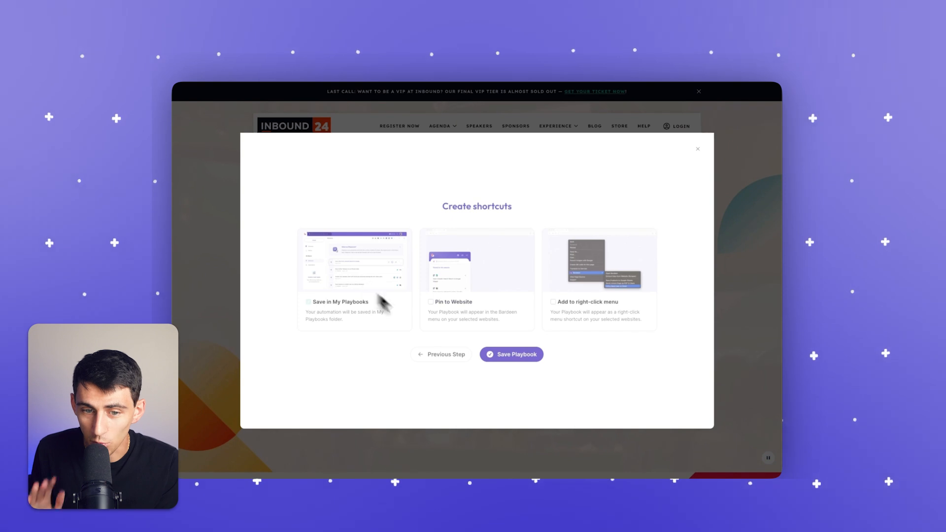
{"action": "left_click", "coordinate": [511, 354]}
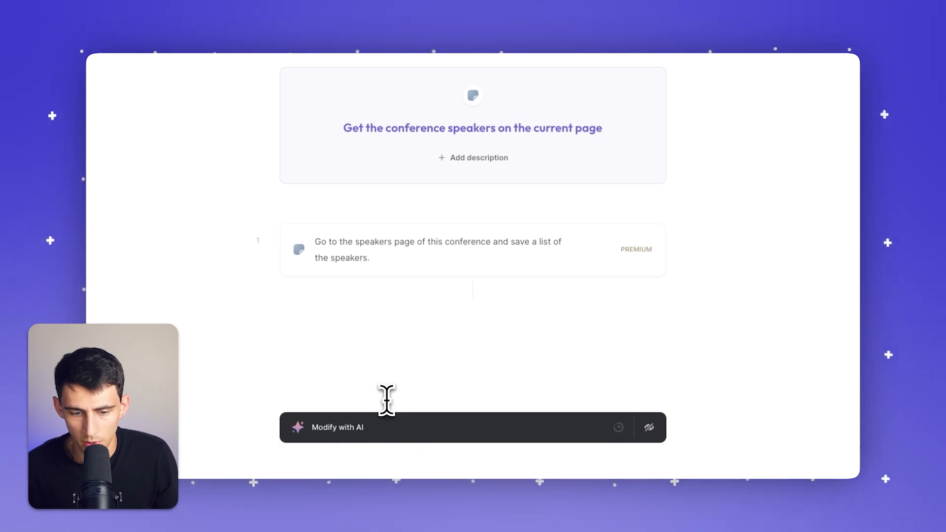
- Begin typing a 'find contac…' request into the Bardeen prompt box
{"action": "type", "text": "find contac"}
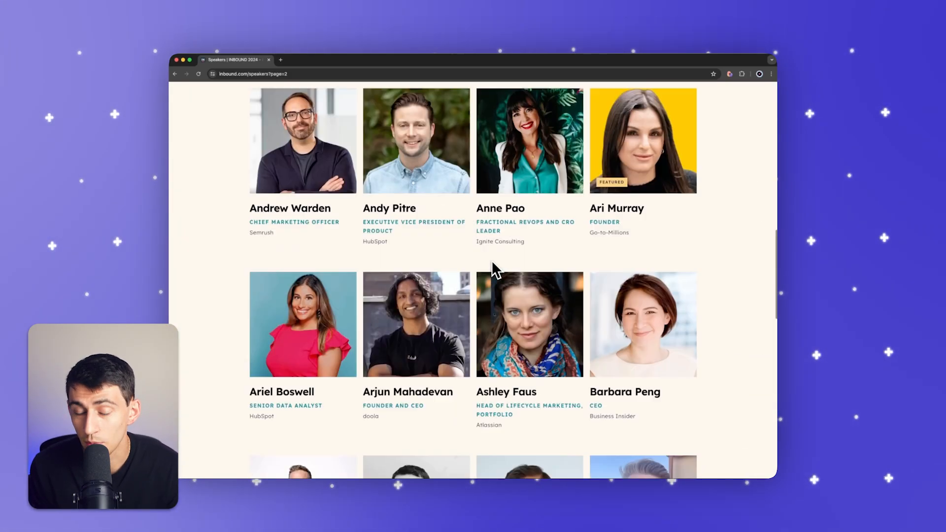
- Page through all 19 INBOUND speaker pages until the 205-record speaker table appears
{"action": "left_click", "coordinate": [537, 425]}
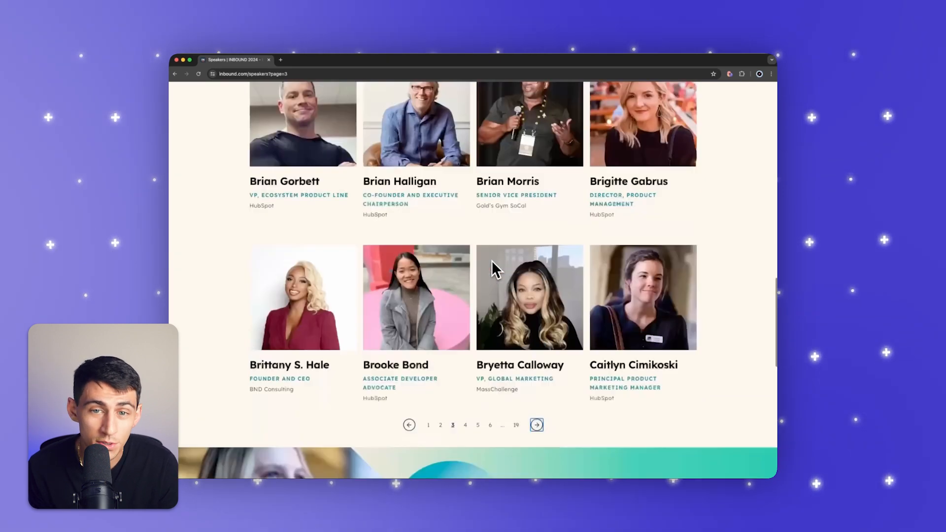
{"action": "left_click", "coordinate": [536, 425]}
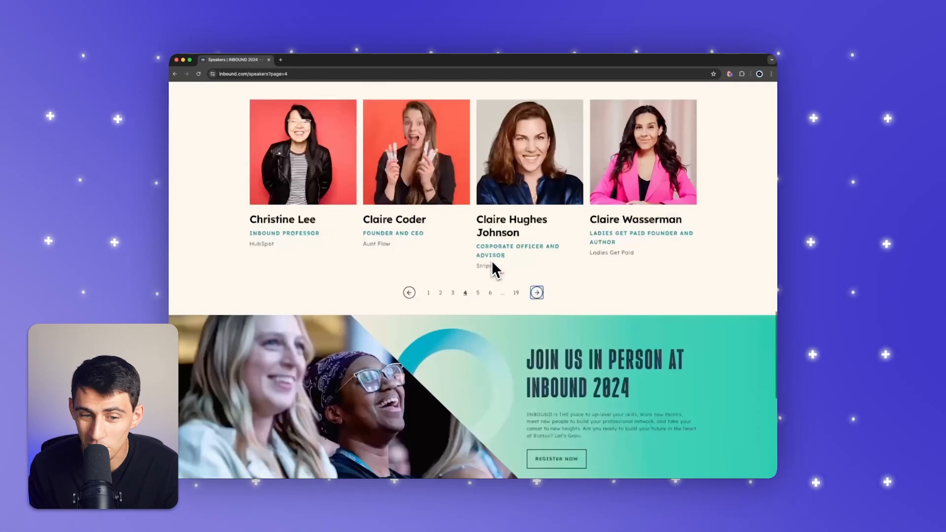
{"action": "left_click", "coordinate": [536, 293]}
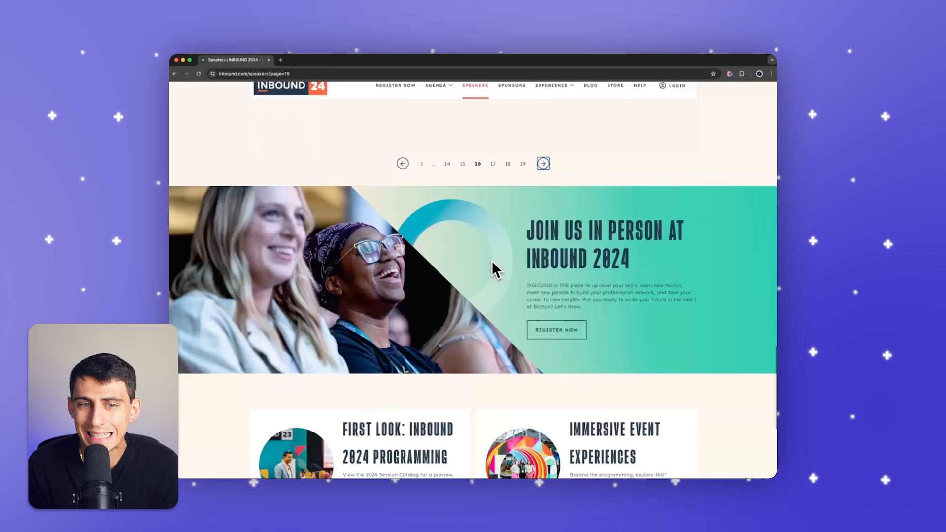
{"action": "left_click", "coordinate": [543, 163]}
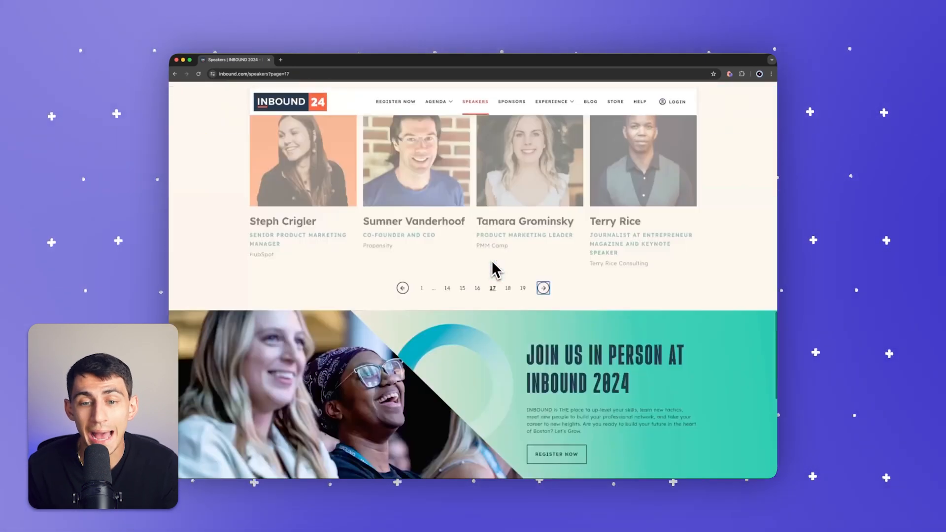
{"action": "left_click", "coordinate": [543, 288]}
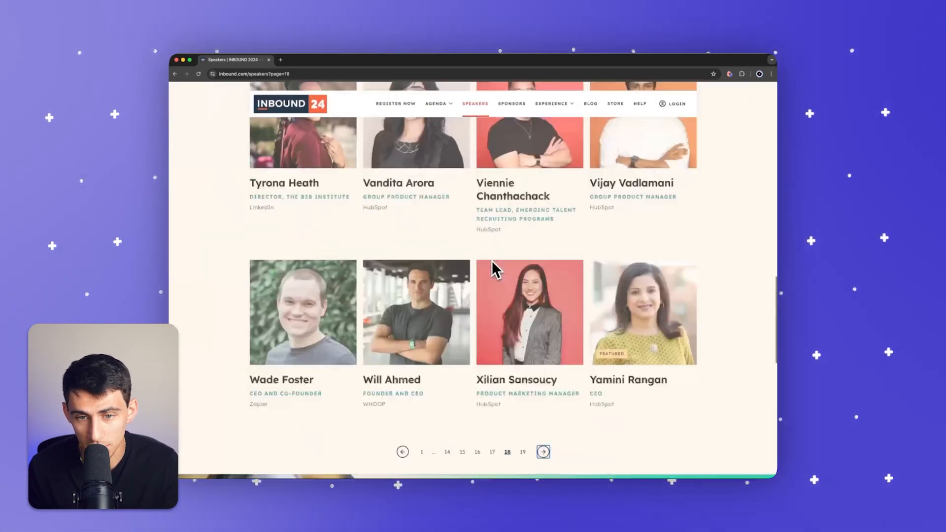
{"action": "left_click", "coordinate": [543, 451]}
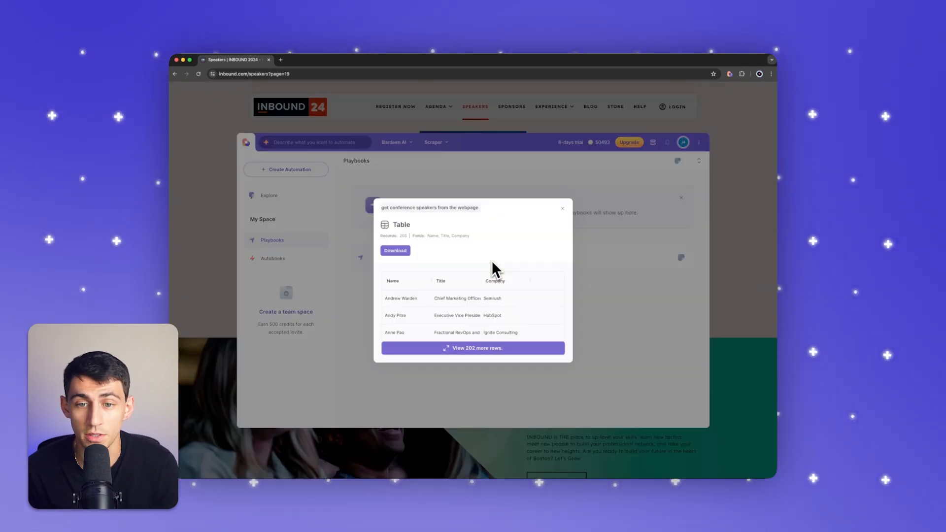
- Open the full scraped speaker table and scroll through its name, title and company records
{"action": "left_click", "coordinate": [473, 347]}
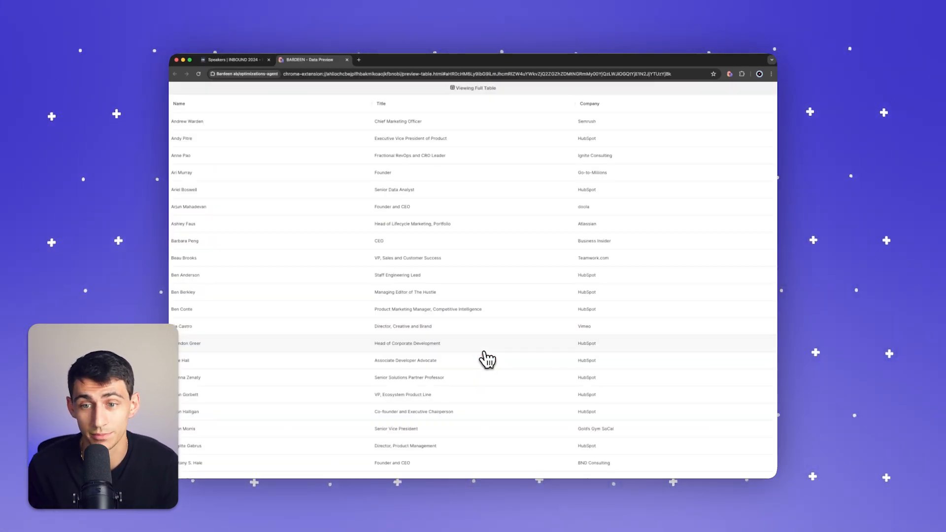
{"action": "scroll", "scroll_direction": "down", "scroll_amount": 3}
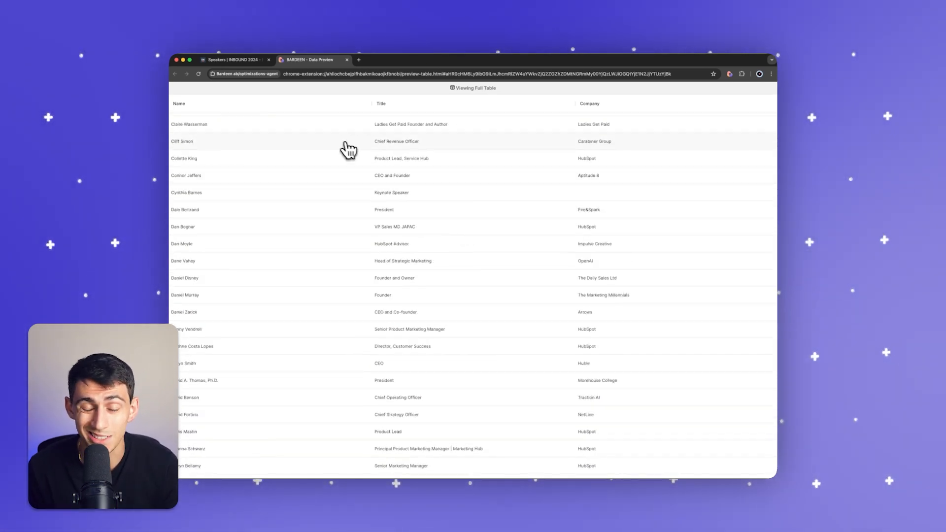
{"action": "scroll", "scroll_direction": "down", "scroll_amount": 3}
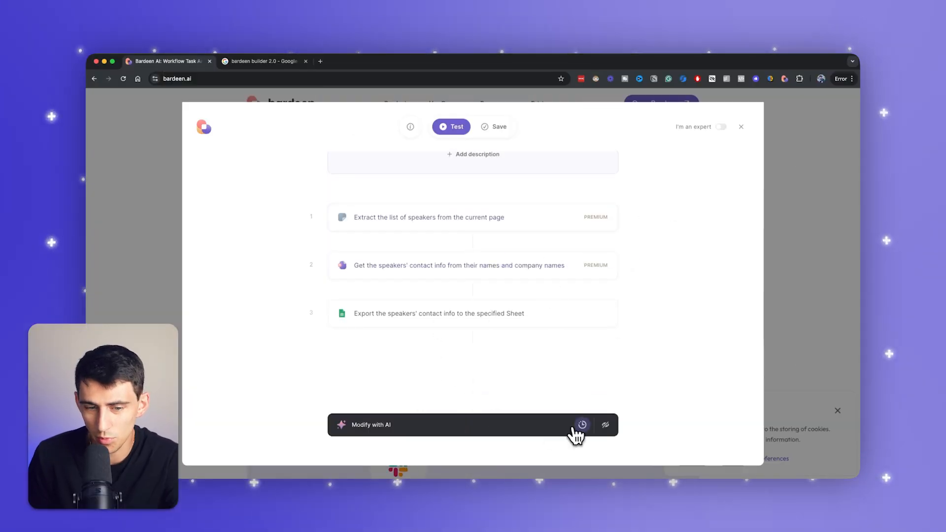
- Turn on 'I'm an expert' mode and expand the 'Add rows to Google Sheet' step
{"action": "left_click", "coordinate": [582, 424]}
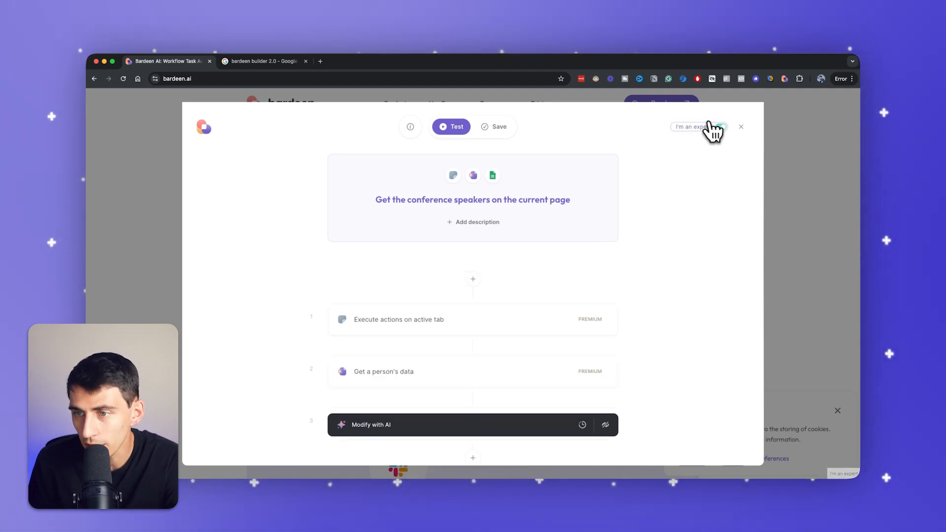
{"action": "left_click", "coordinate": [722, 127]}
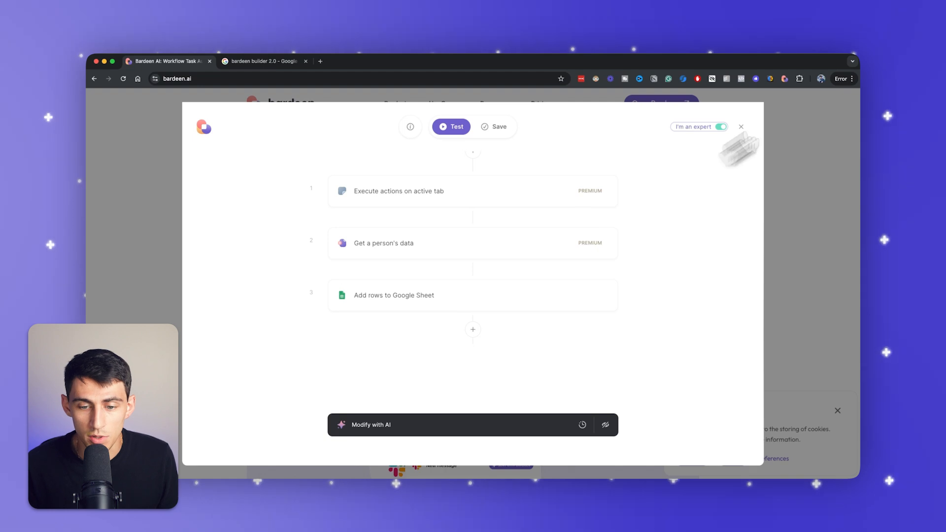
{"action": "left_click", "coordinate": [393, 295]}
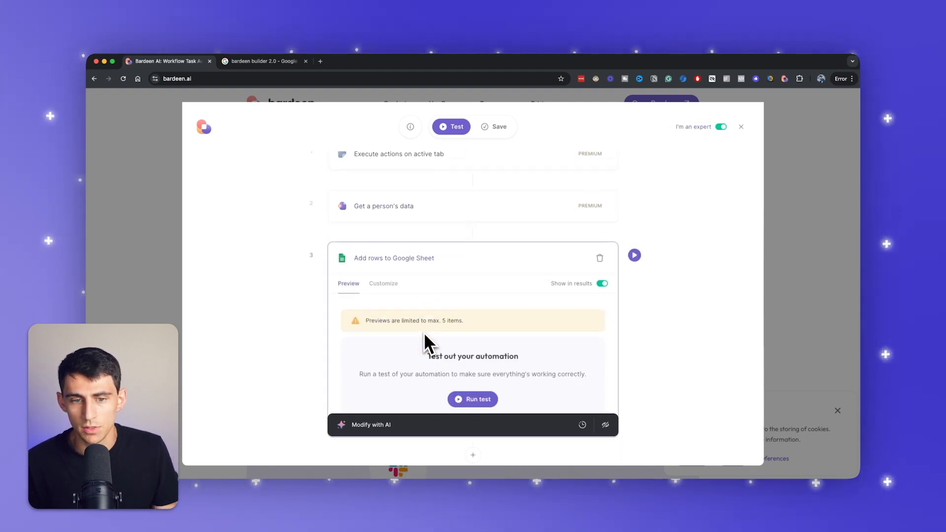
- Search the Sheet step's sheet picker for 'contacts', then bring up the add-action list
{"action": "left_click", "coordinate": [382, 283]}
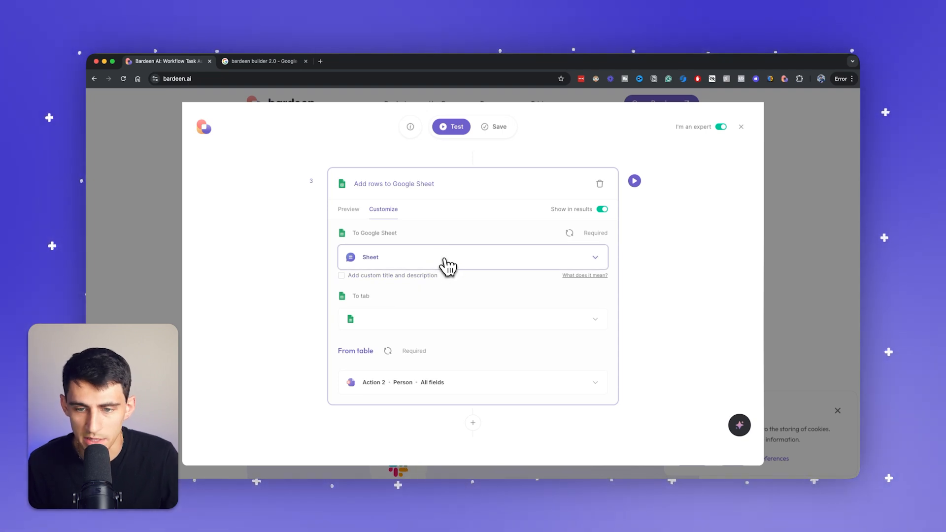
{"action": "left_click", "coordinate": [470, 257]}
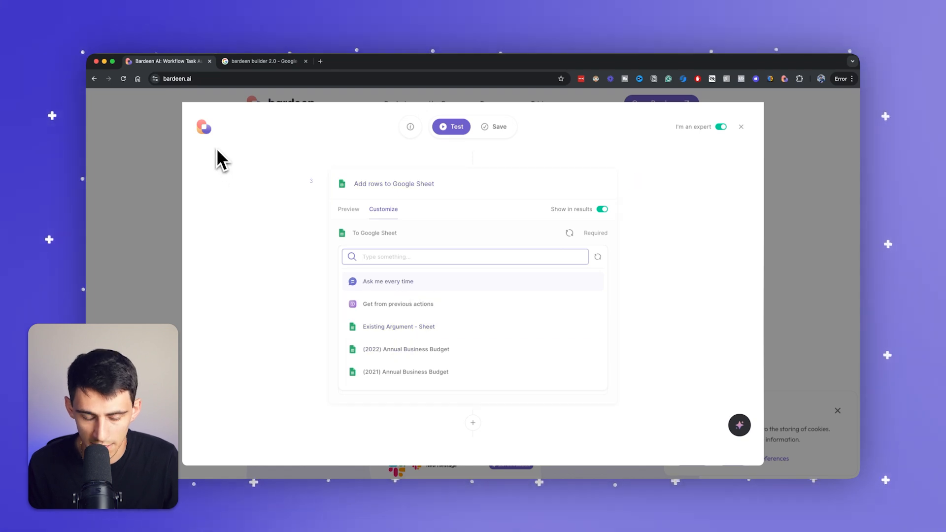
{"action": "type", "text": "contacts"}
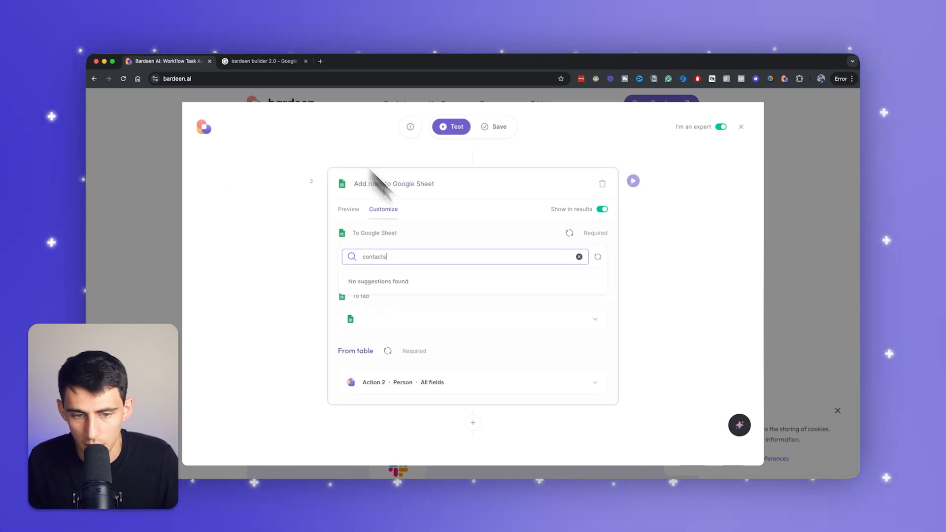
{"action": "left_click", "coordinate": [579, 256]}
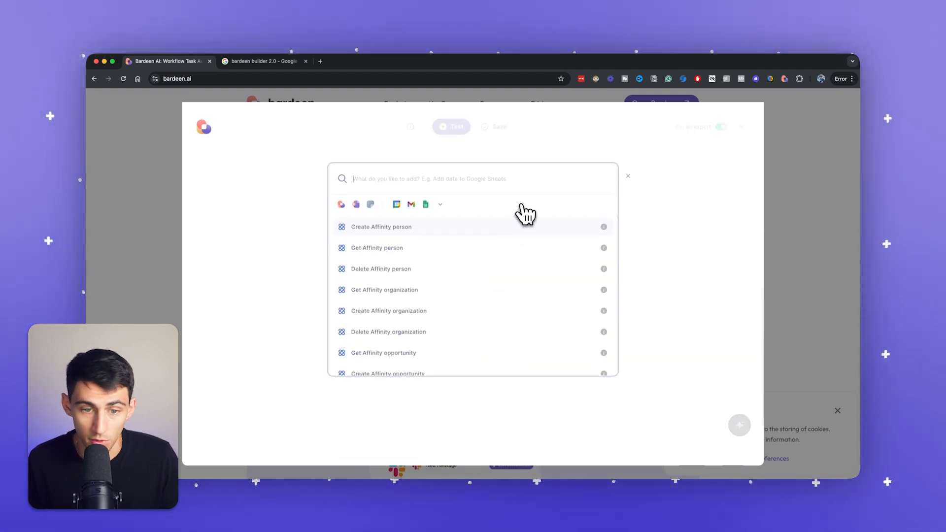
- Add Gmail's Send email action and review its recipient, subject and body fields
{"action": "left_click", "coordinate": [411, 205]}
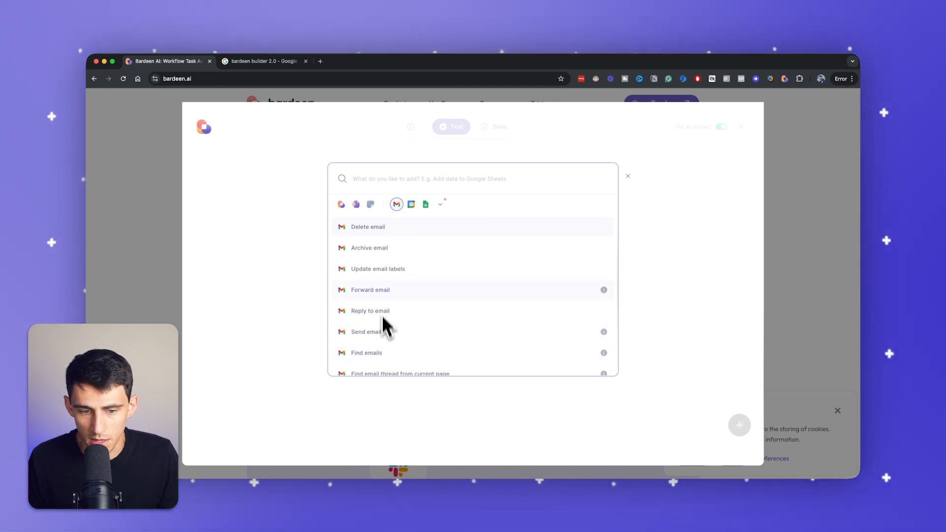
{"action": "left_click", "coordinate": [365, 331]}
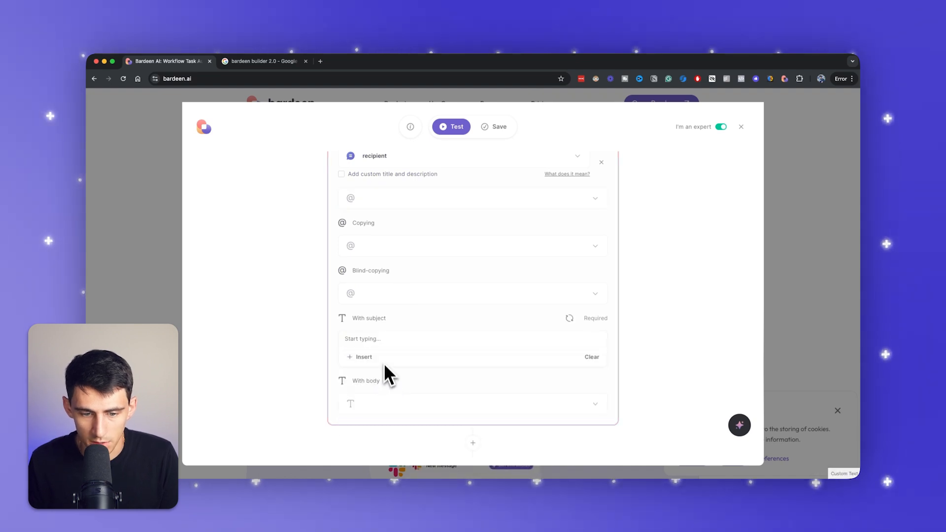
{"action": "left_click", "coordinate": [472, 404]}
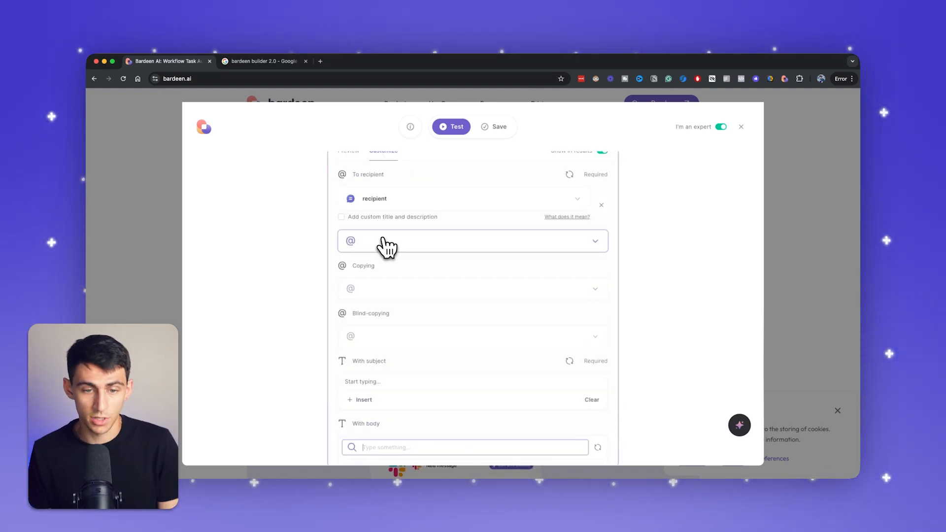
{"action": "scroll", "scroll_direction": "down", "scroll_amount": 3}
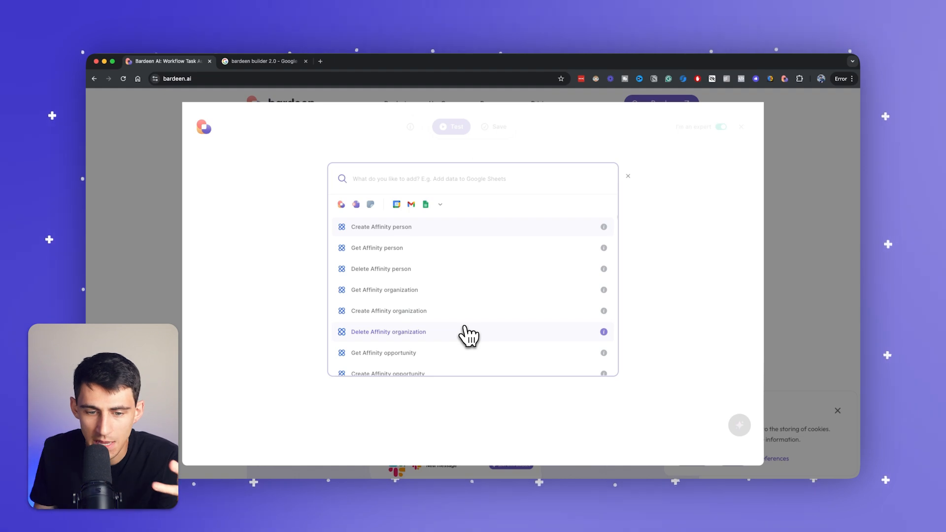
{"action": "mouse_move", "coordinate": [628, 176]}
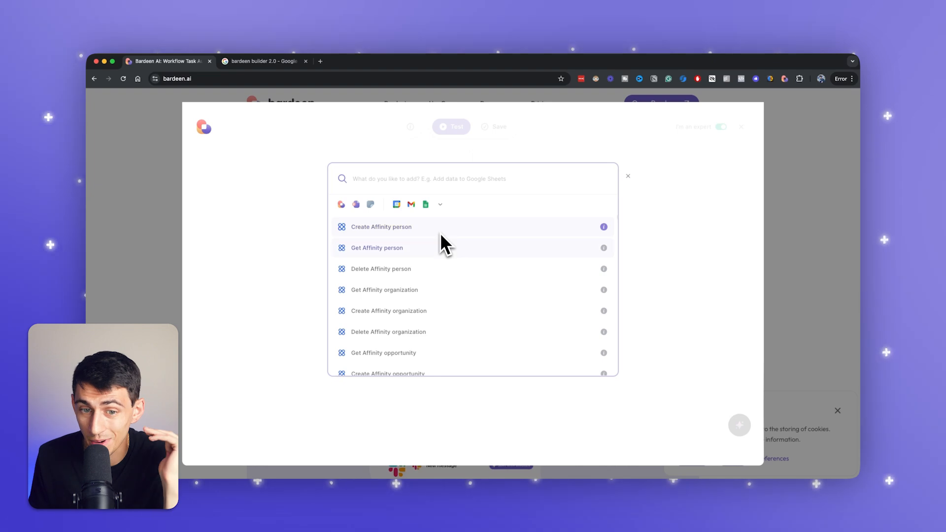
{"action": "left_click", "coordinate": [439, 204]}
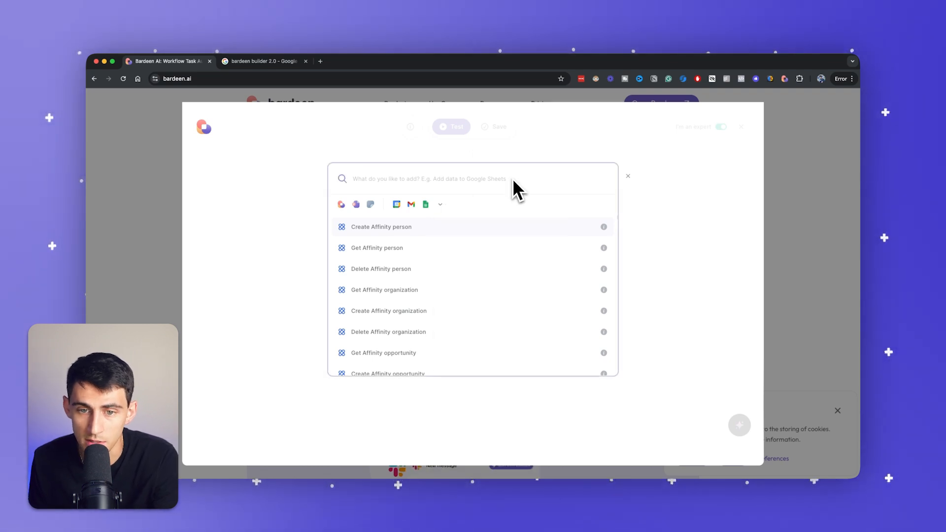
{"action": "mouse_move", "coordinate": [530, 183]}
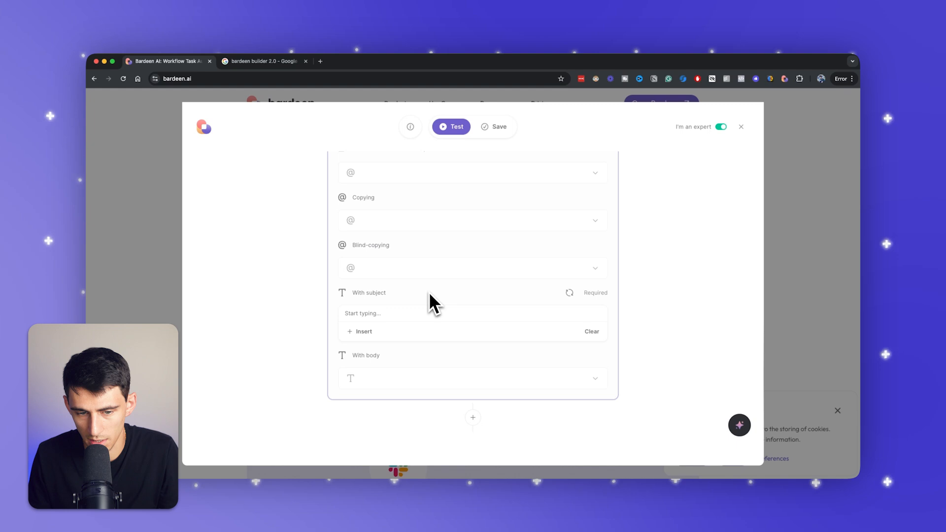
- Enter subject 'New Contacts for Outreach' and a body asking the team to contact the new contacts
{"action": "type", "text": "N"}
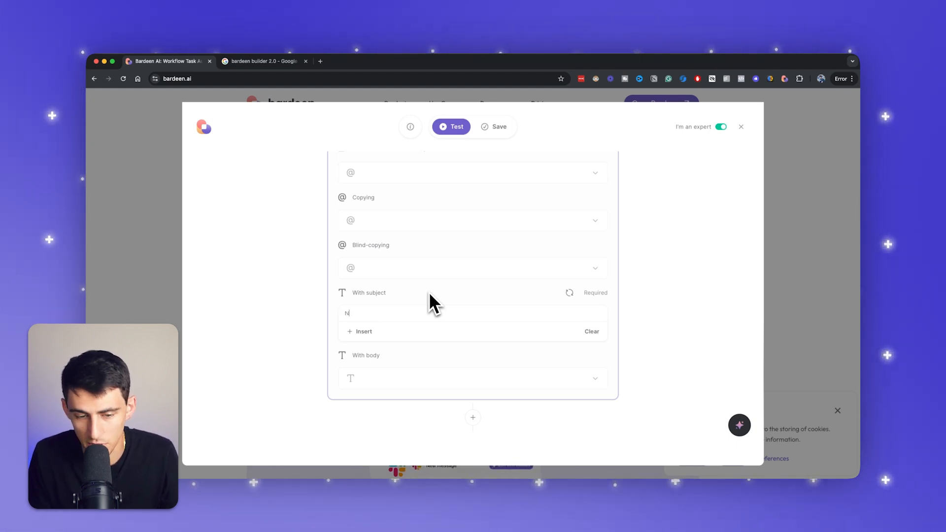
{"action": "type", "text": "ew Contacts"}
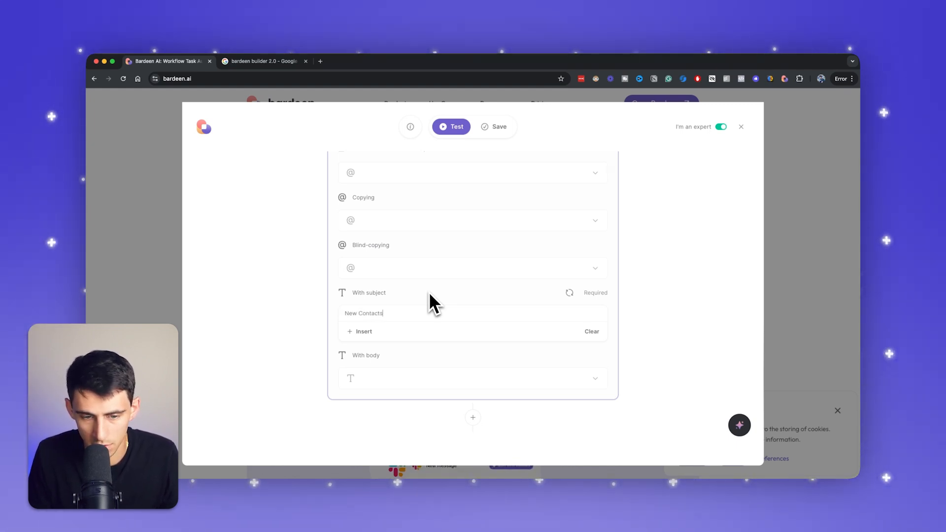
{"action": "type", "text": "for Outreach"}
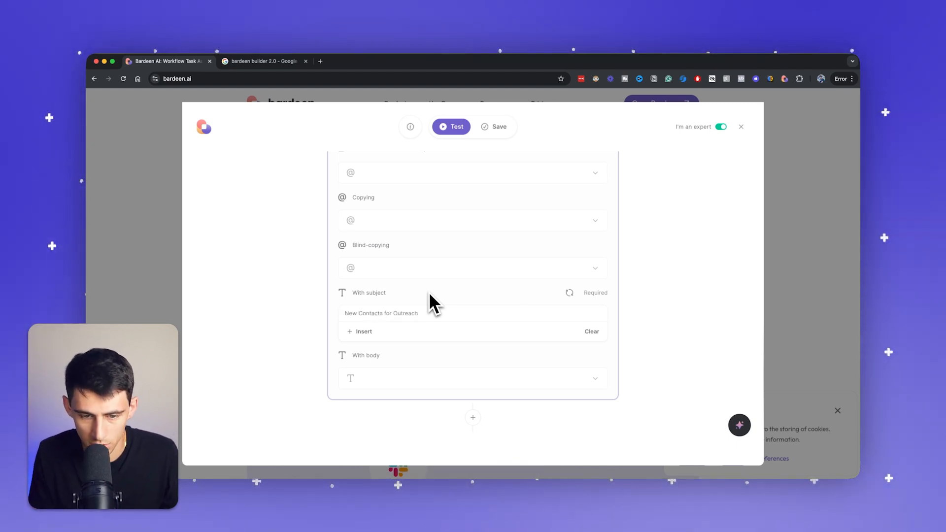
{"action": "type", "text": "HEy"}
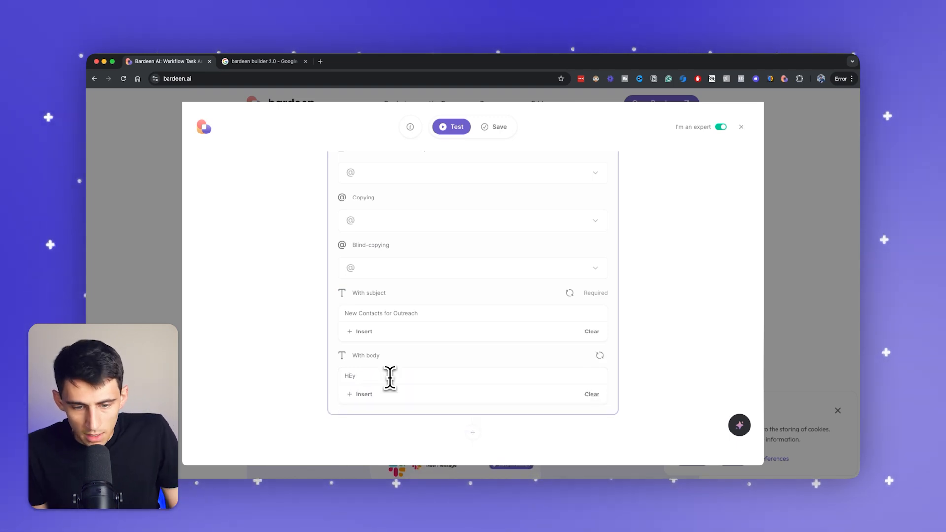
{"action": "type", "text": "Hey team! We're looking to reach out to these"}
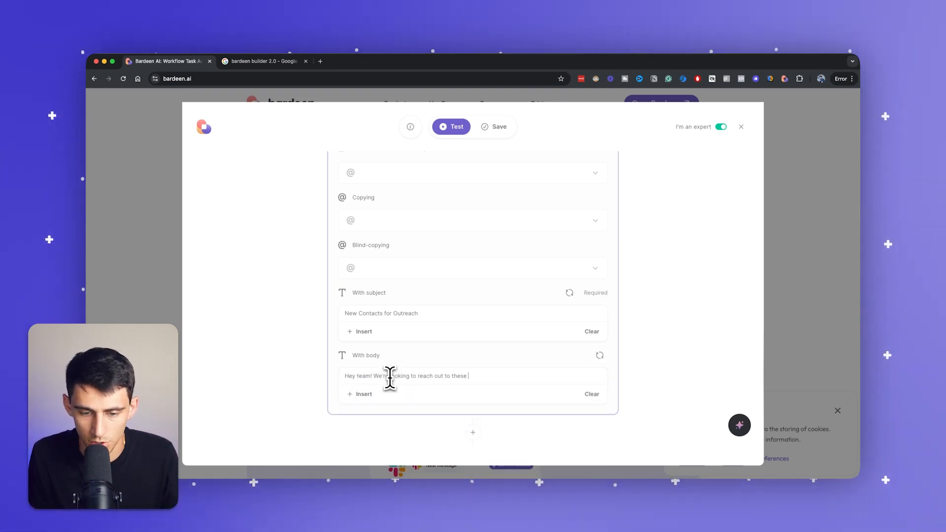
{"action": "type", "text": "new contacts please"}
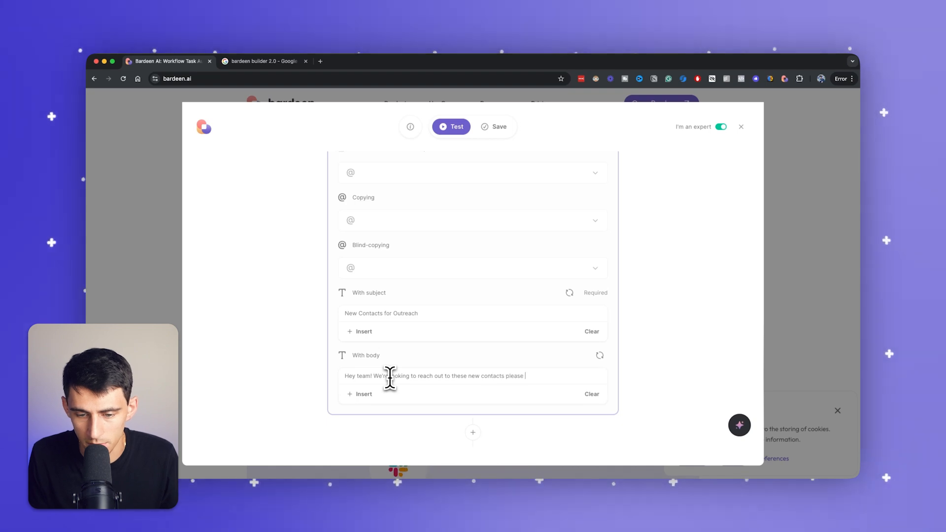
{"action": "type", "text": "set aside"}
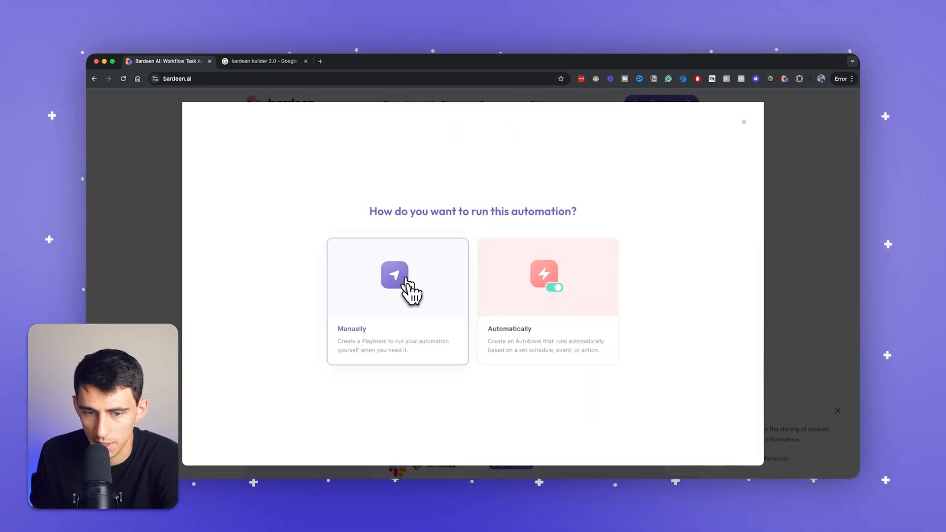
- Choose a manual run and save the playbook to My Space
{"action": "left_click", "coordinate": [397, 277]}
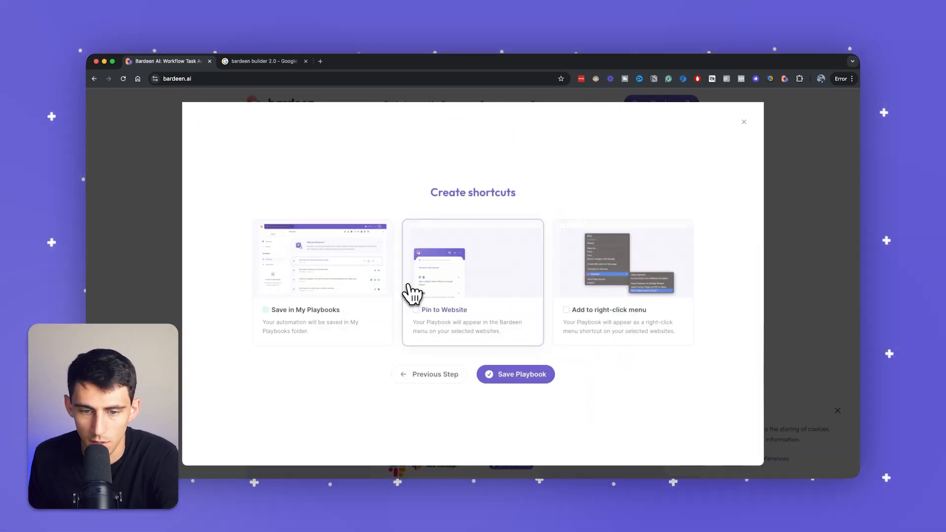
{"action": "left_click", "coordinate": [515, 374]}
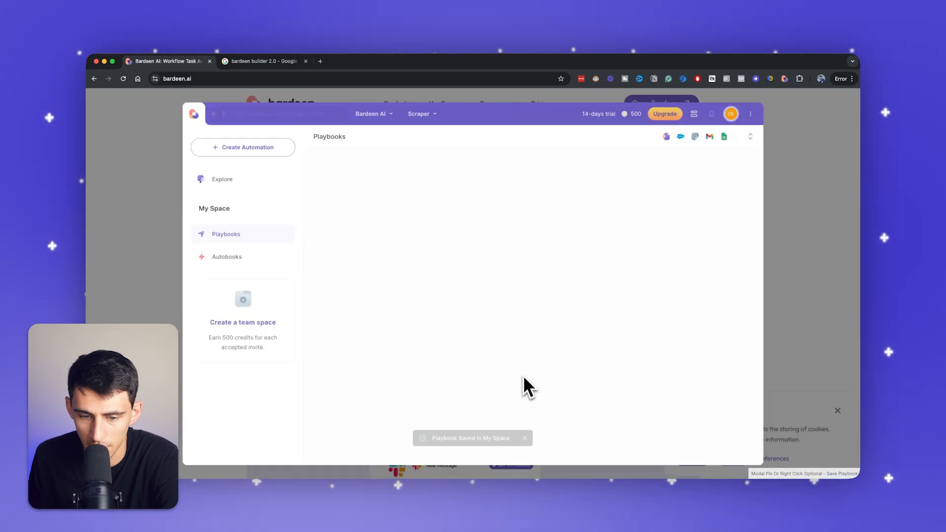